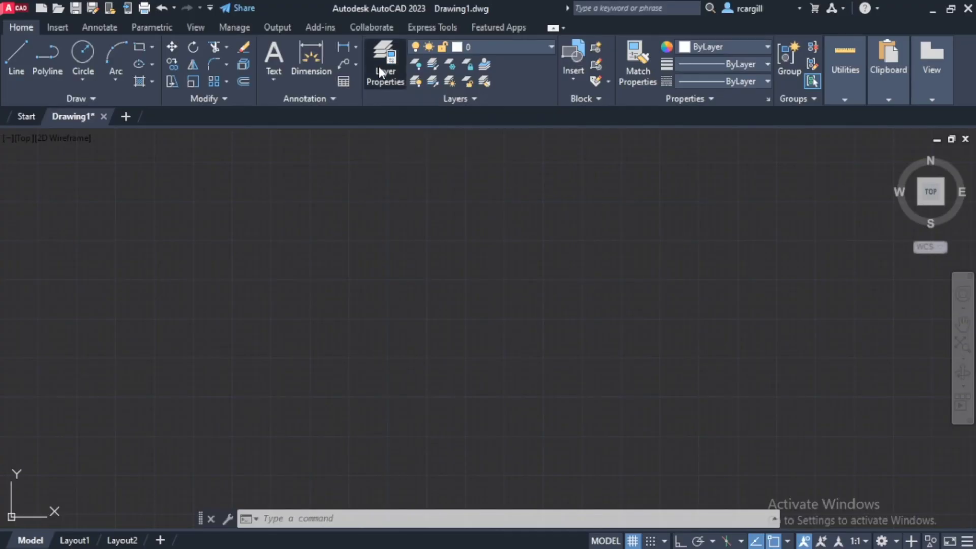
Step: Open the Layer Properties Manager from the Home tab
left_click(384, 63)
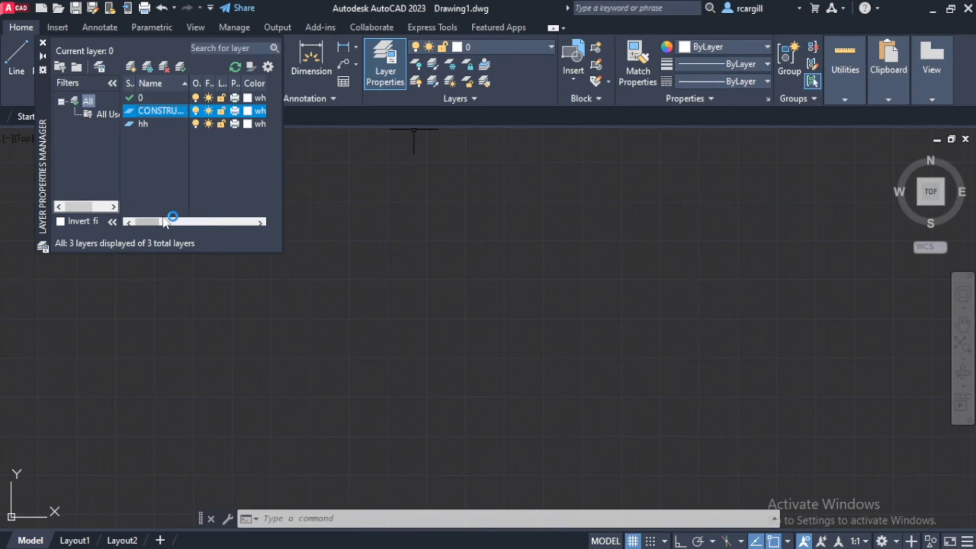
Step: Give the CONSTRUCTION layer a gray index color
left_click(247, 111)
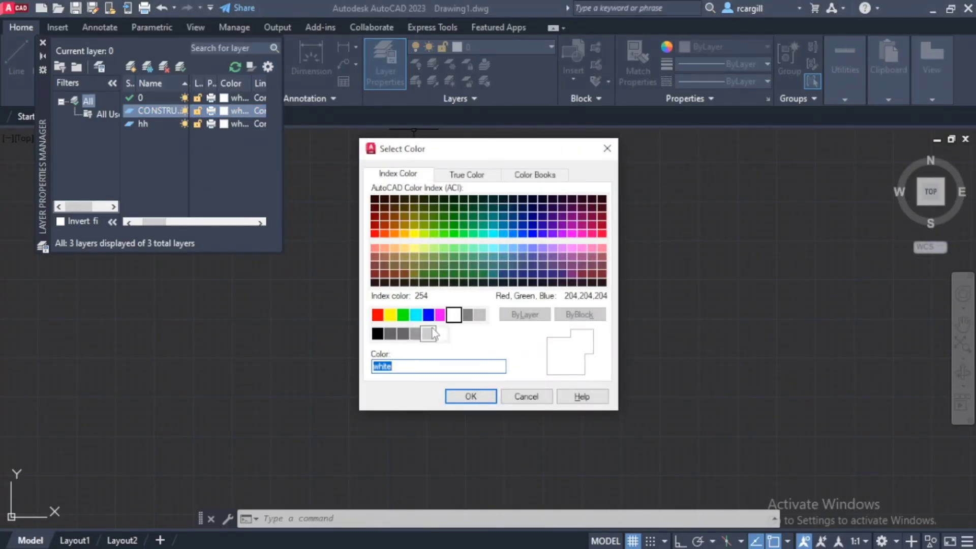
left_click(469, 396)
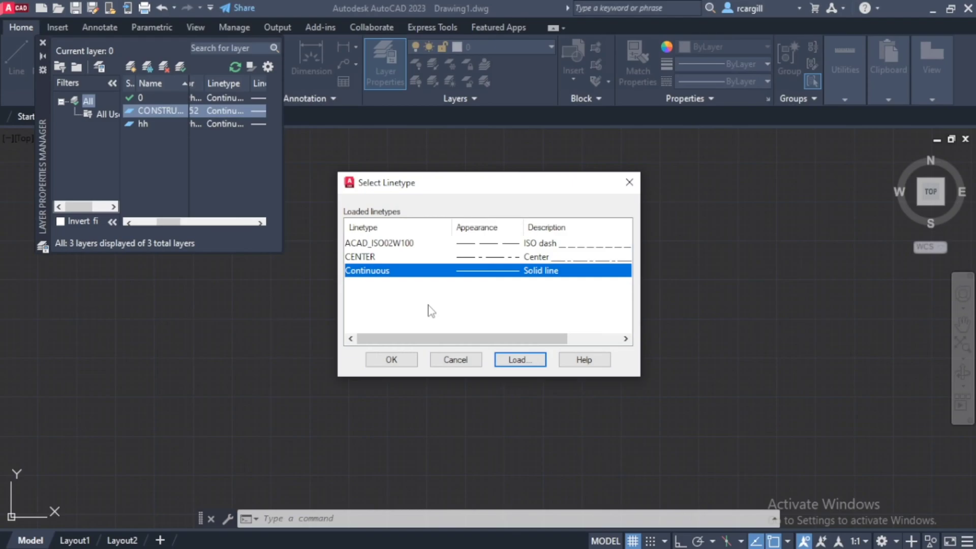